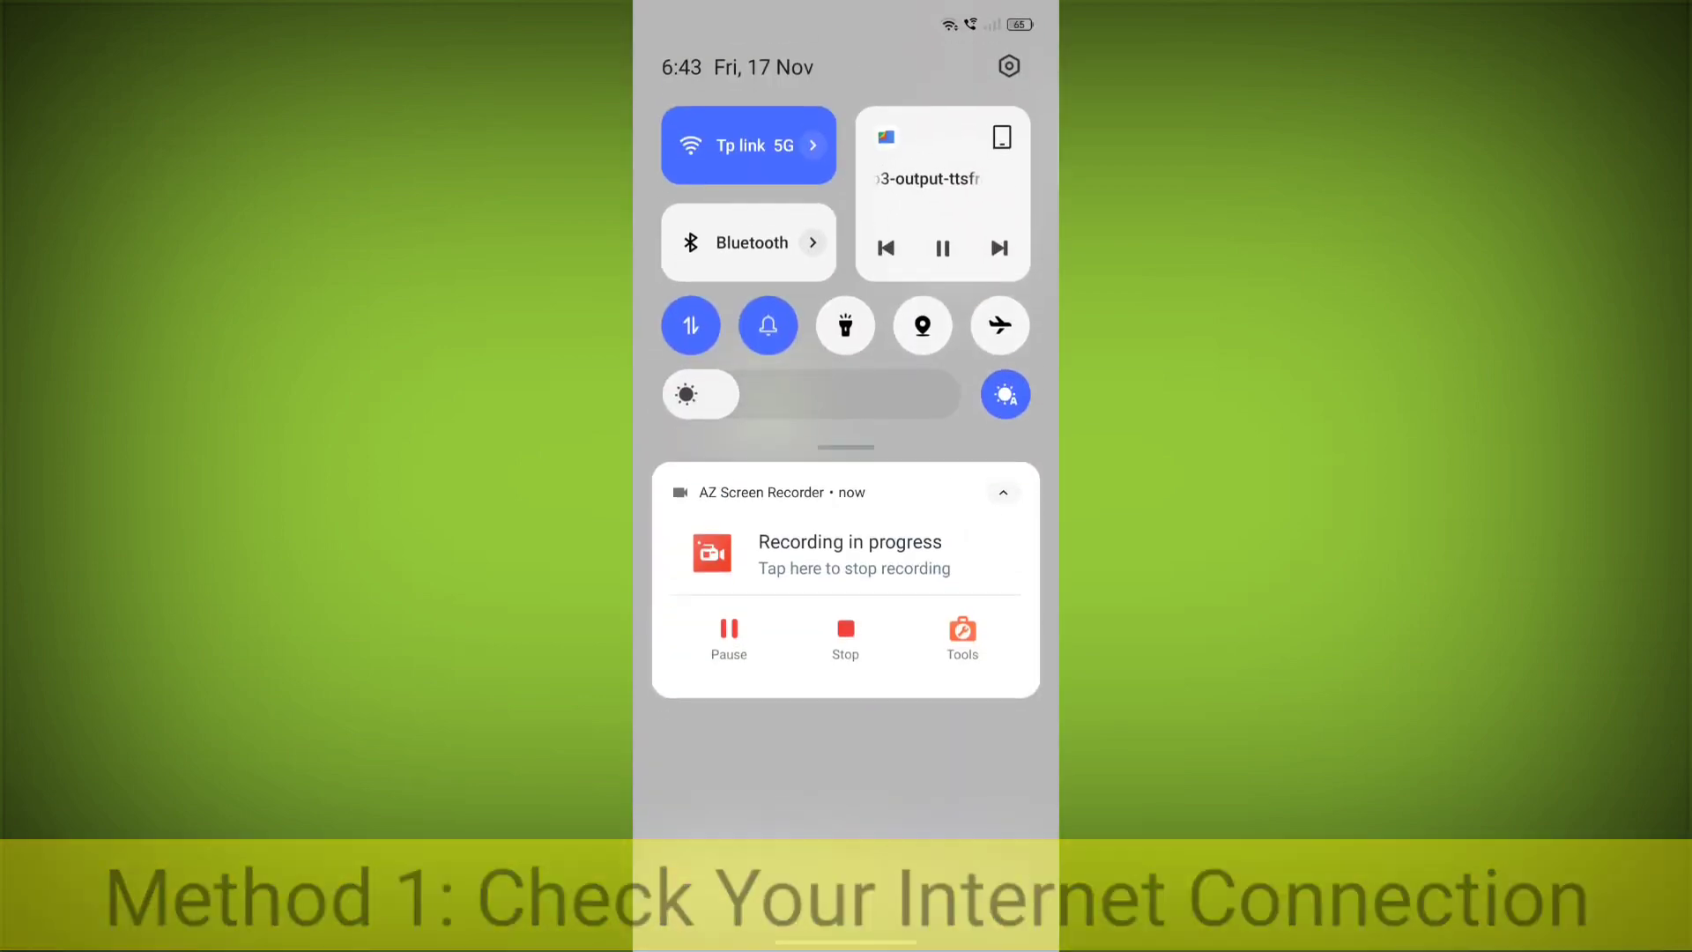
Check in the Wi-Fi panel that the Tp link 5G network is connected, then close it.
left_click(747, 146)
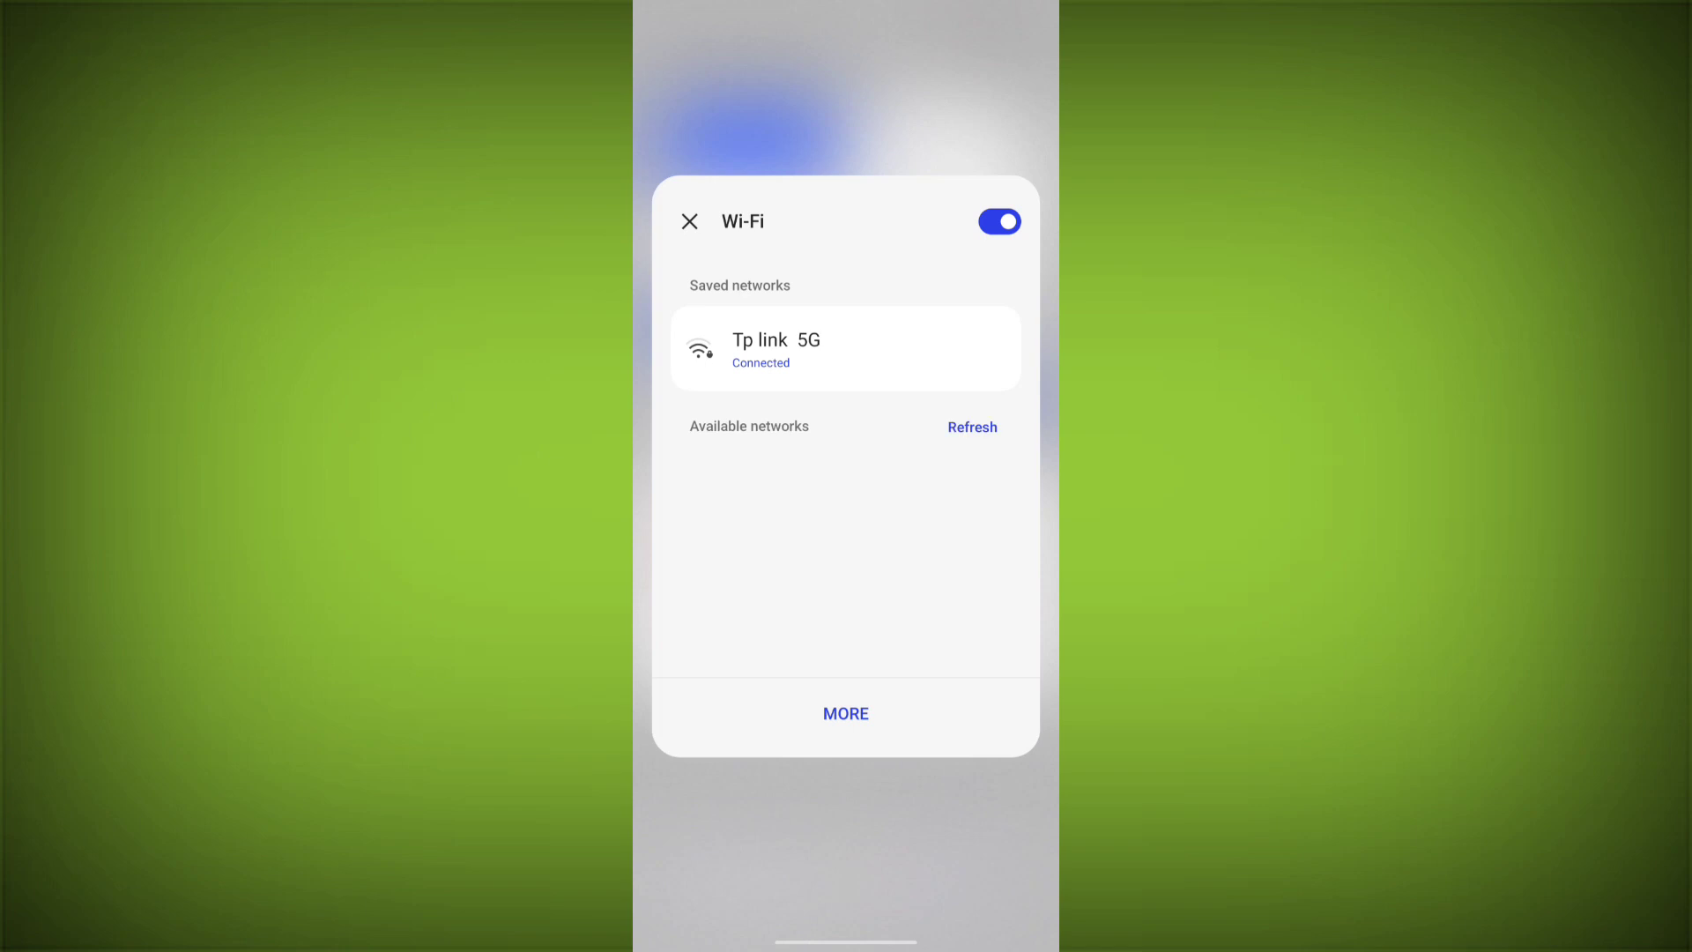
left_click(970, 427)
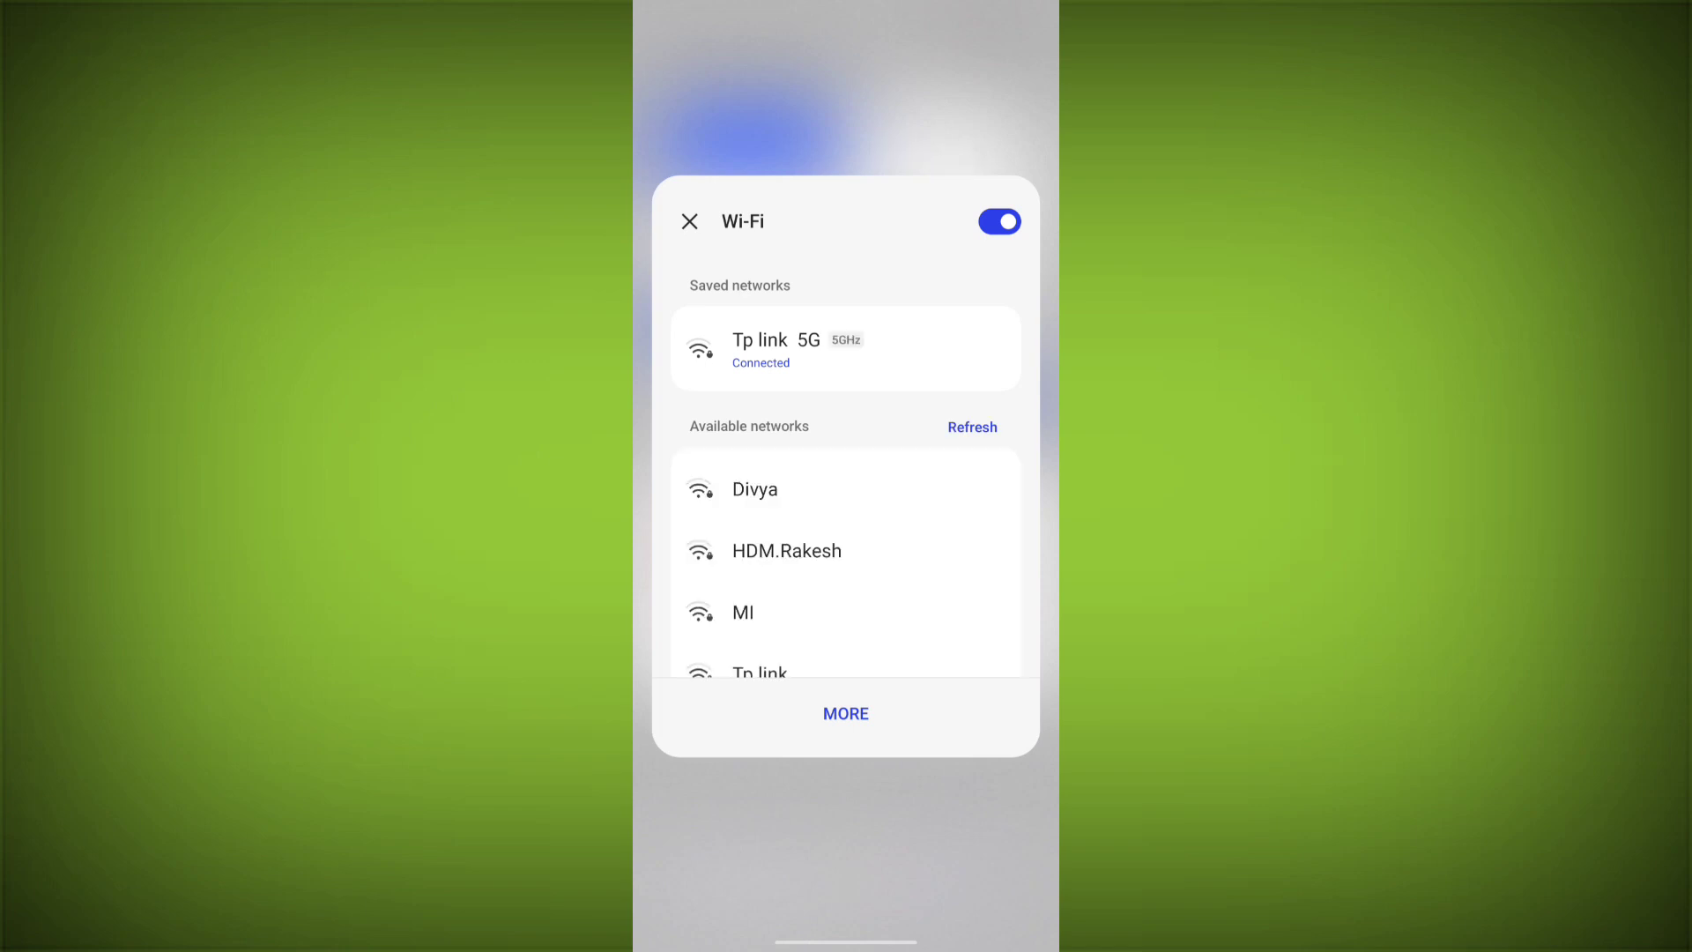
left_click(689, 222)
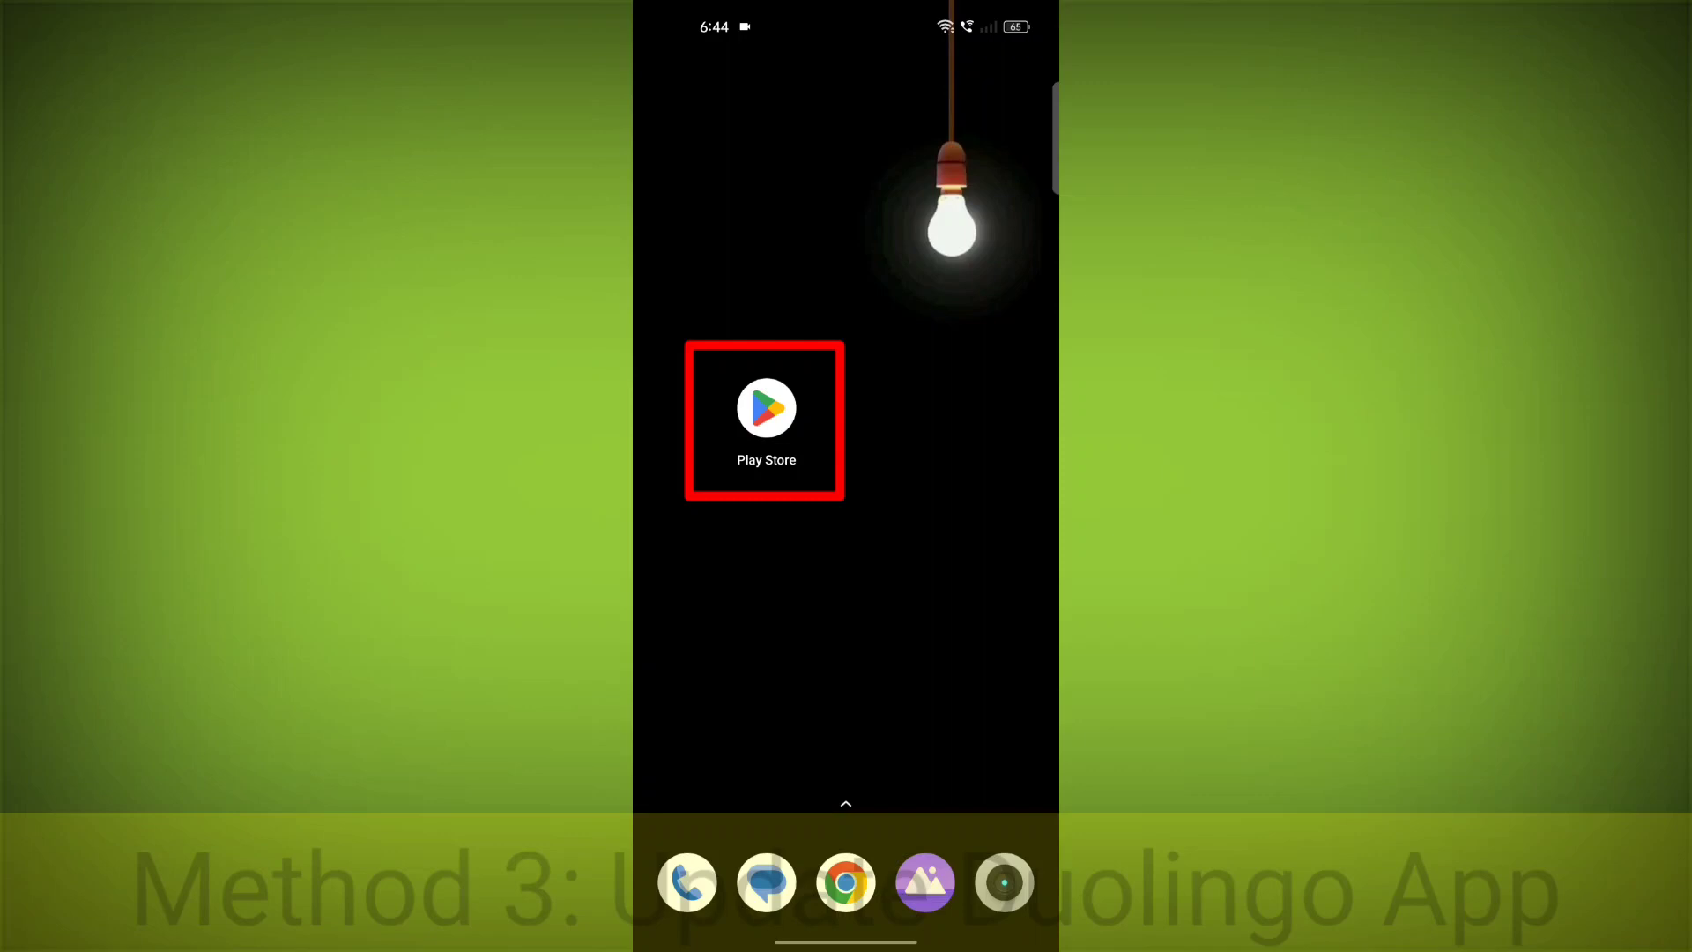
Search Google Play Store for the Duolingo app.
left_click(765, 407)
type("duol")
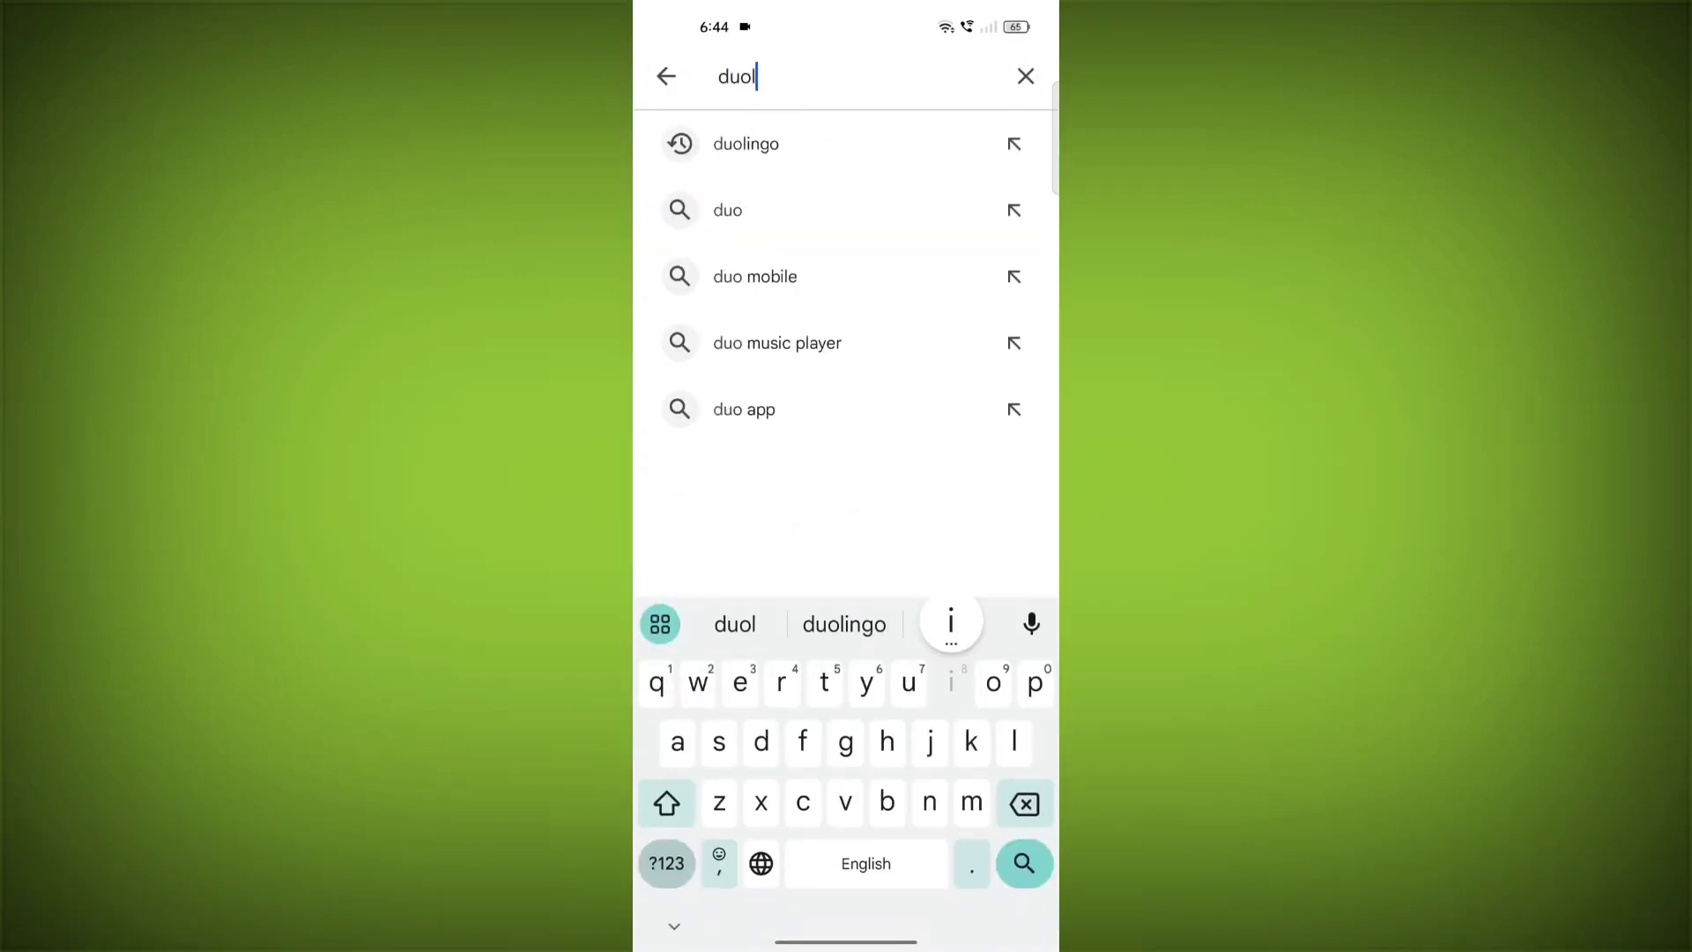
left_click(743, 142)
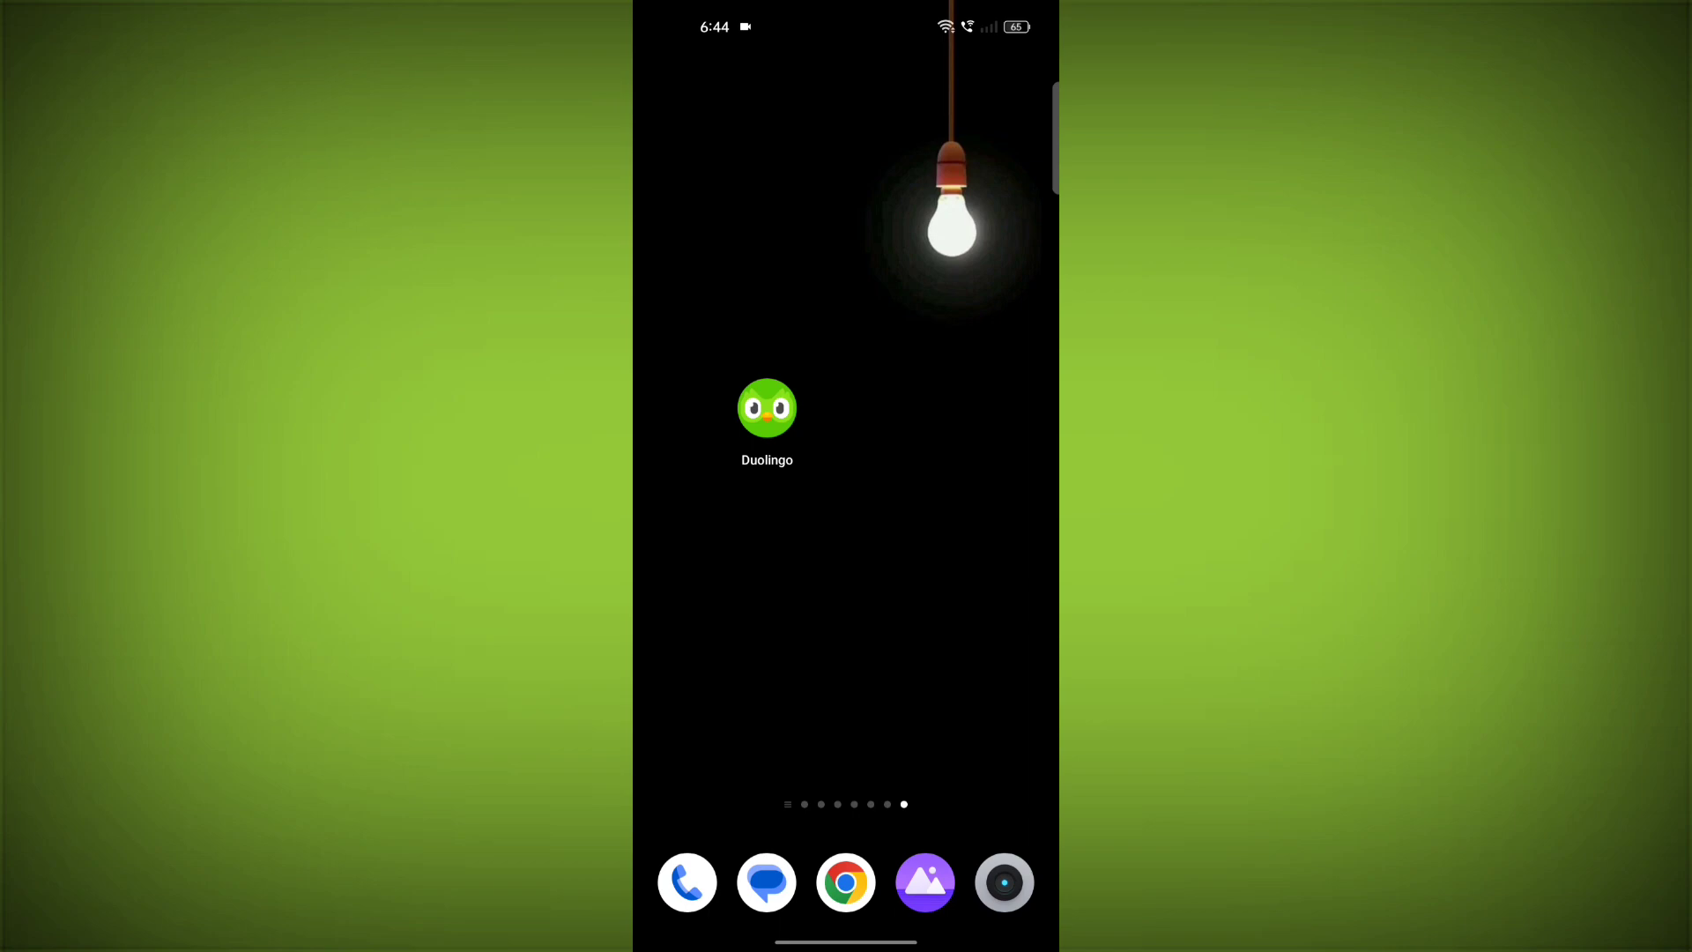
Force-stop Duolingo from its App info screen.
left_click(767, 407)
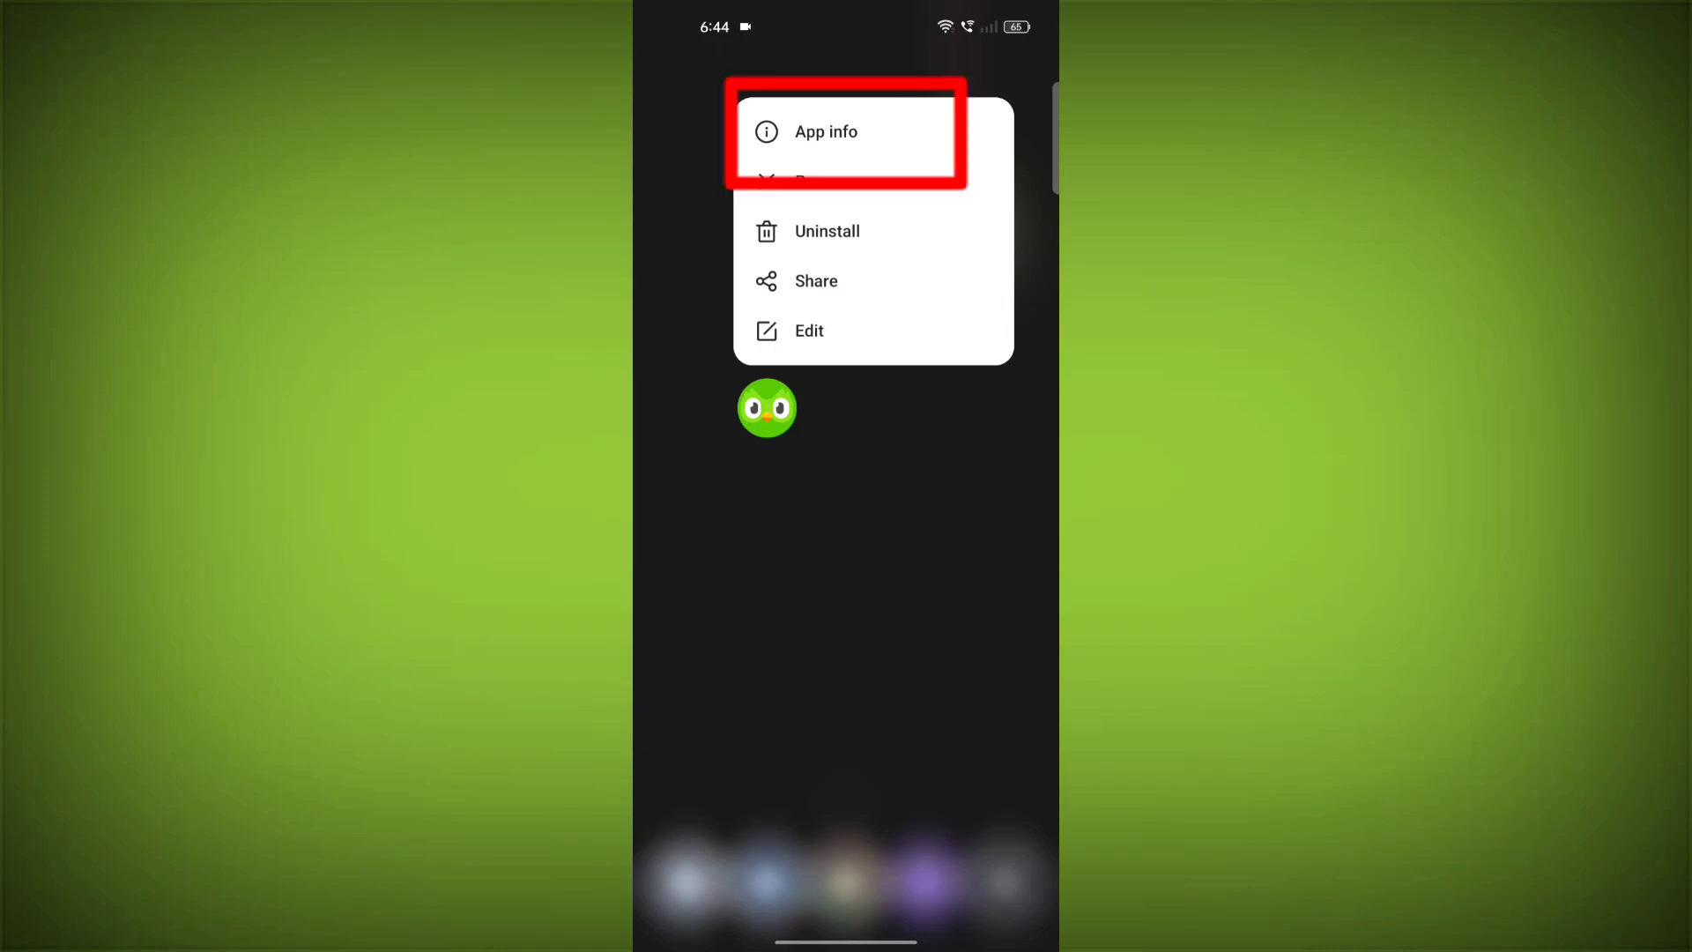
left_click(825, 133)
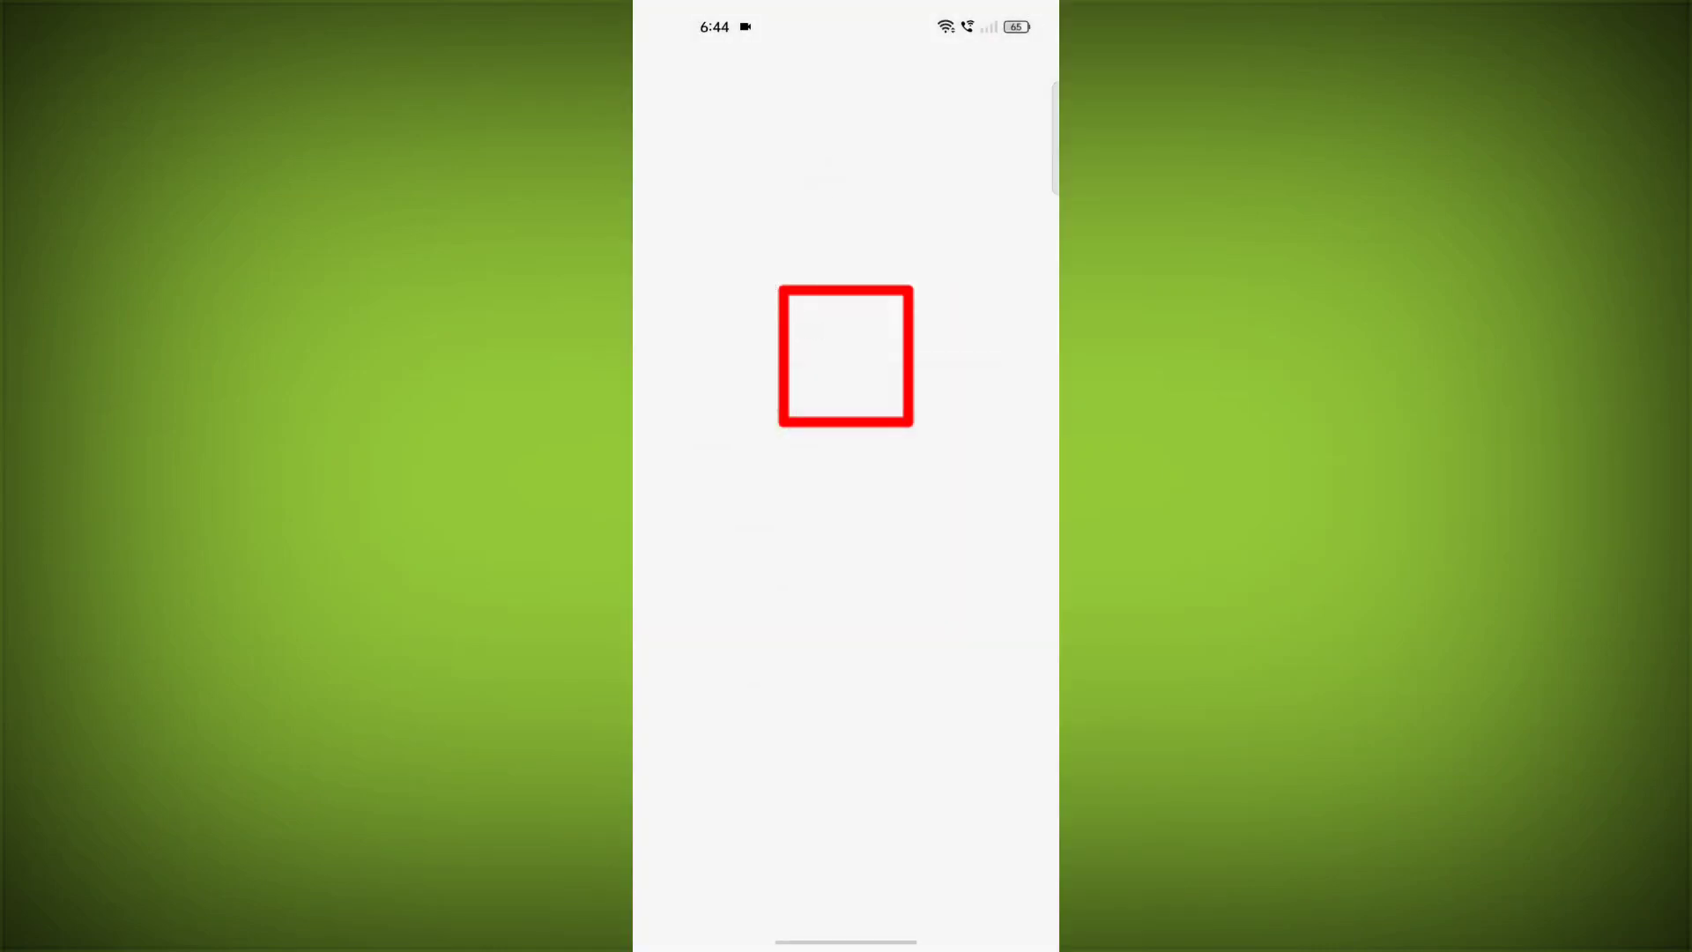
left_click(844, 349)
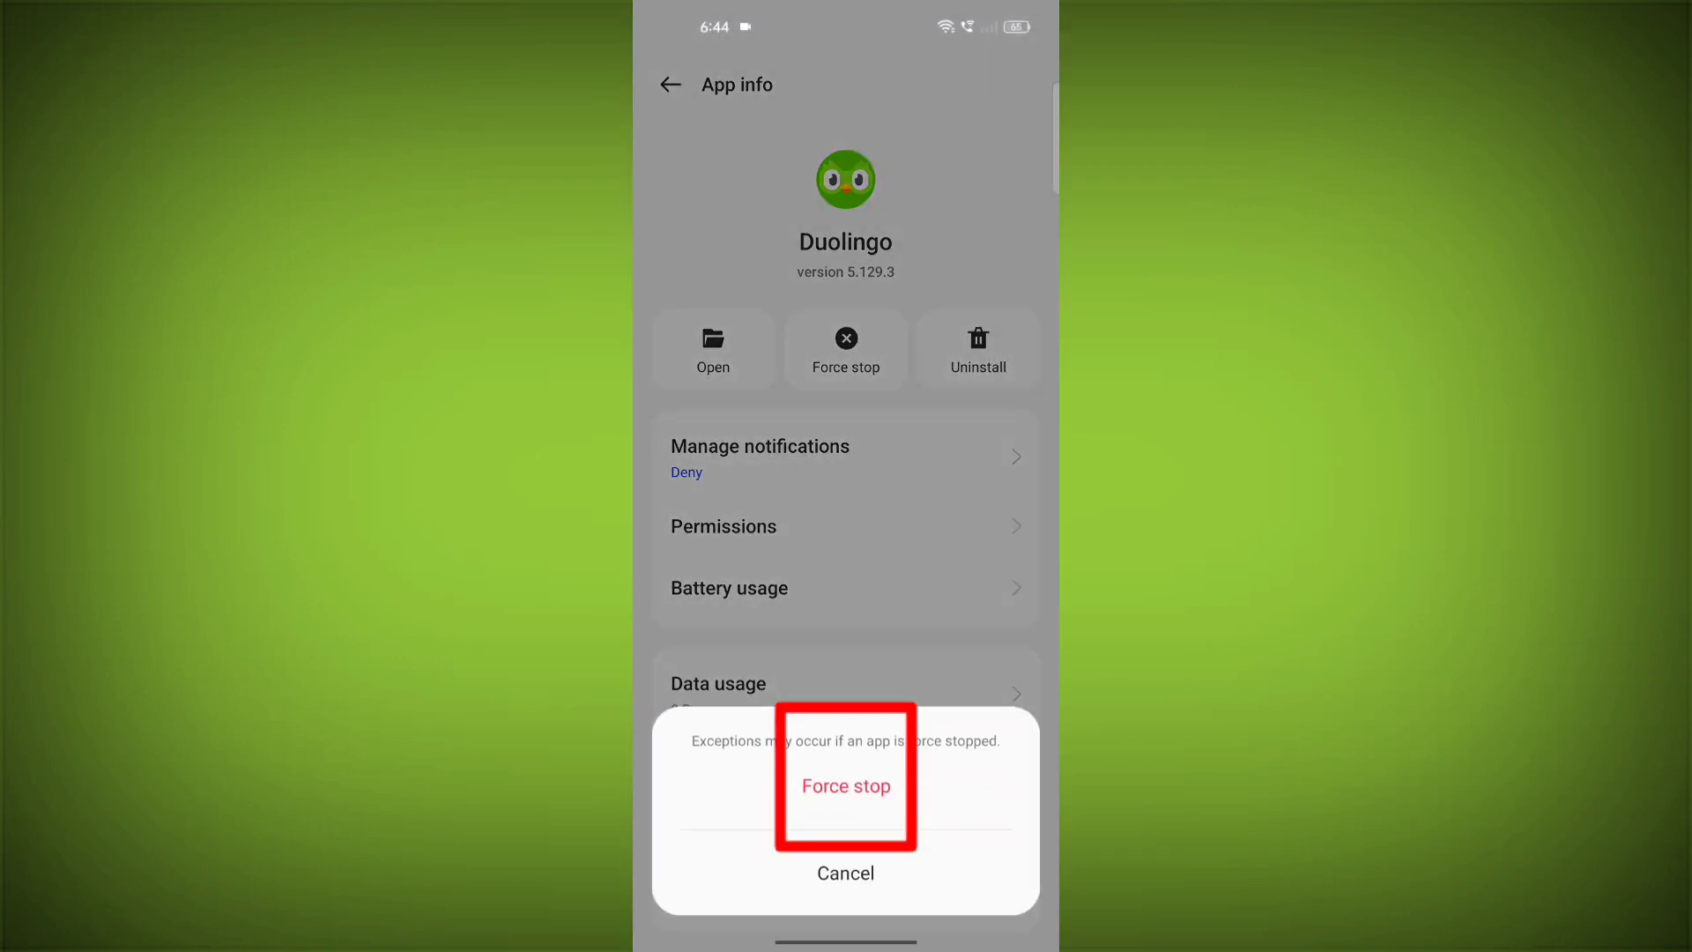
left_click(844, 786)
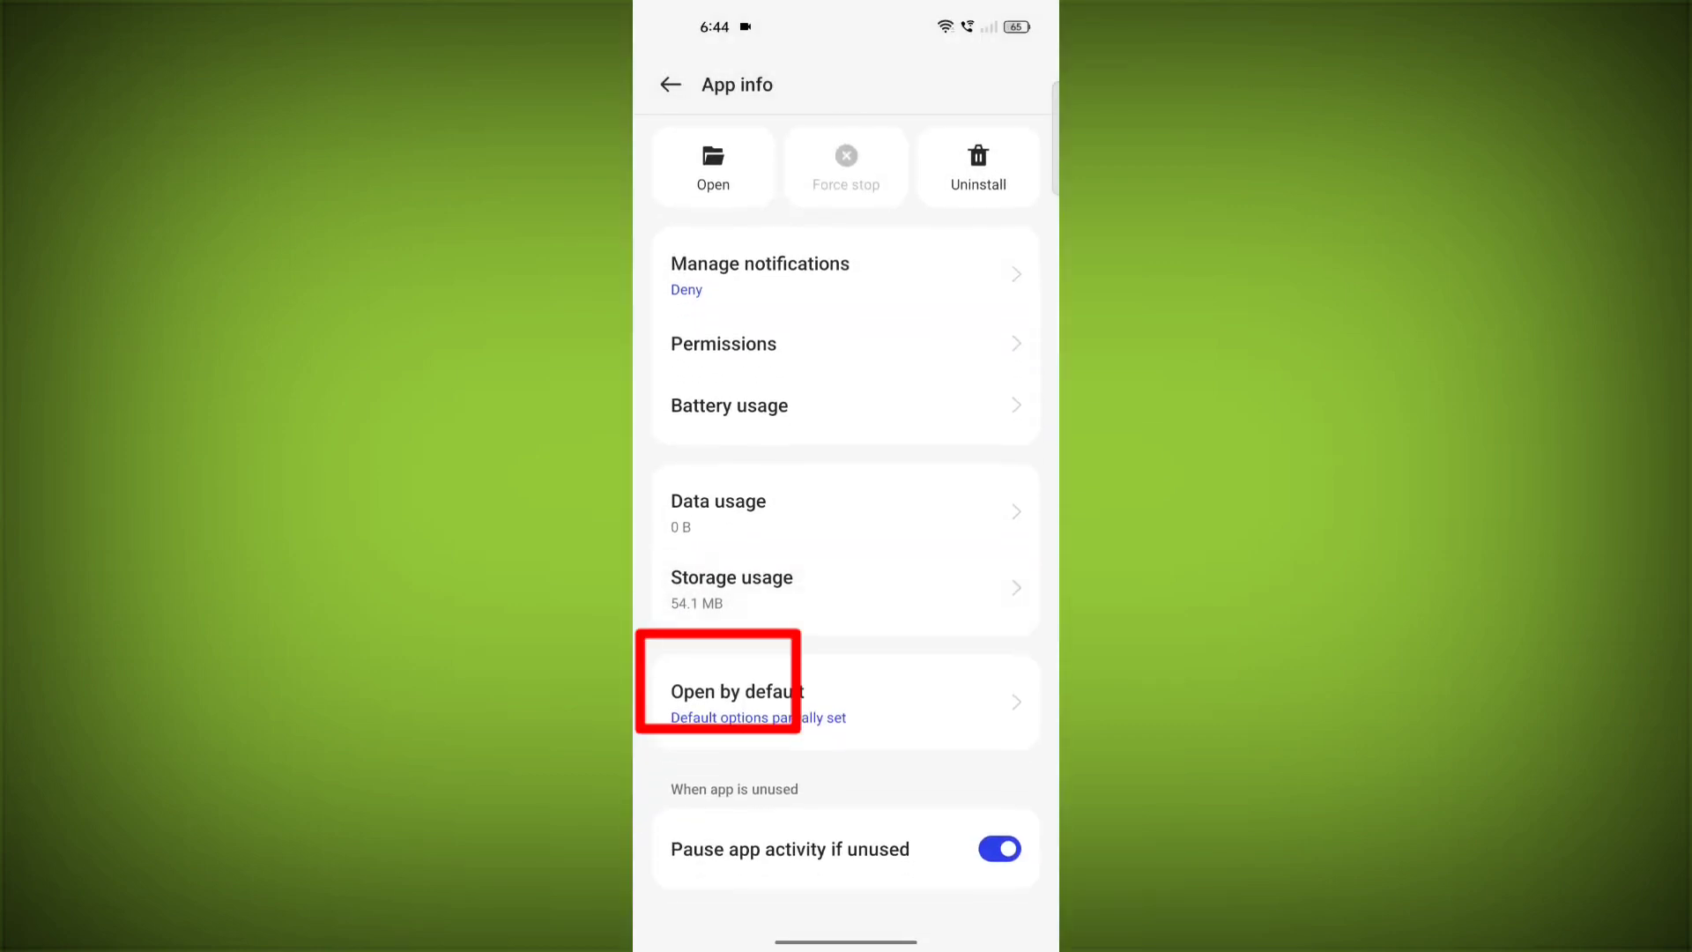
Clear Duolingo's cache and delete its app data from Storage usage.
left_click(730, 589)
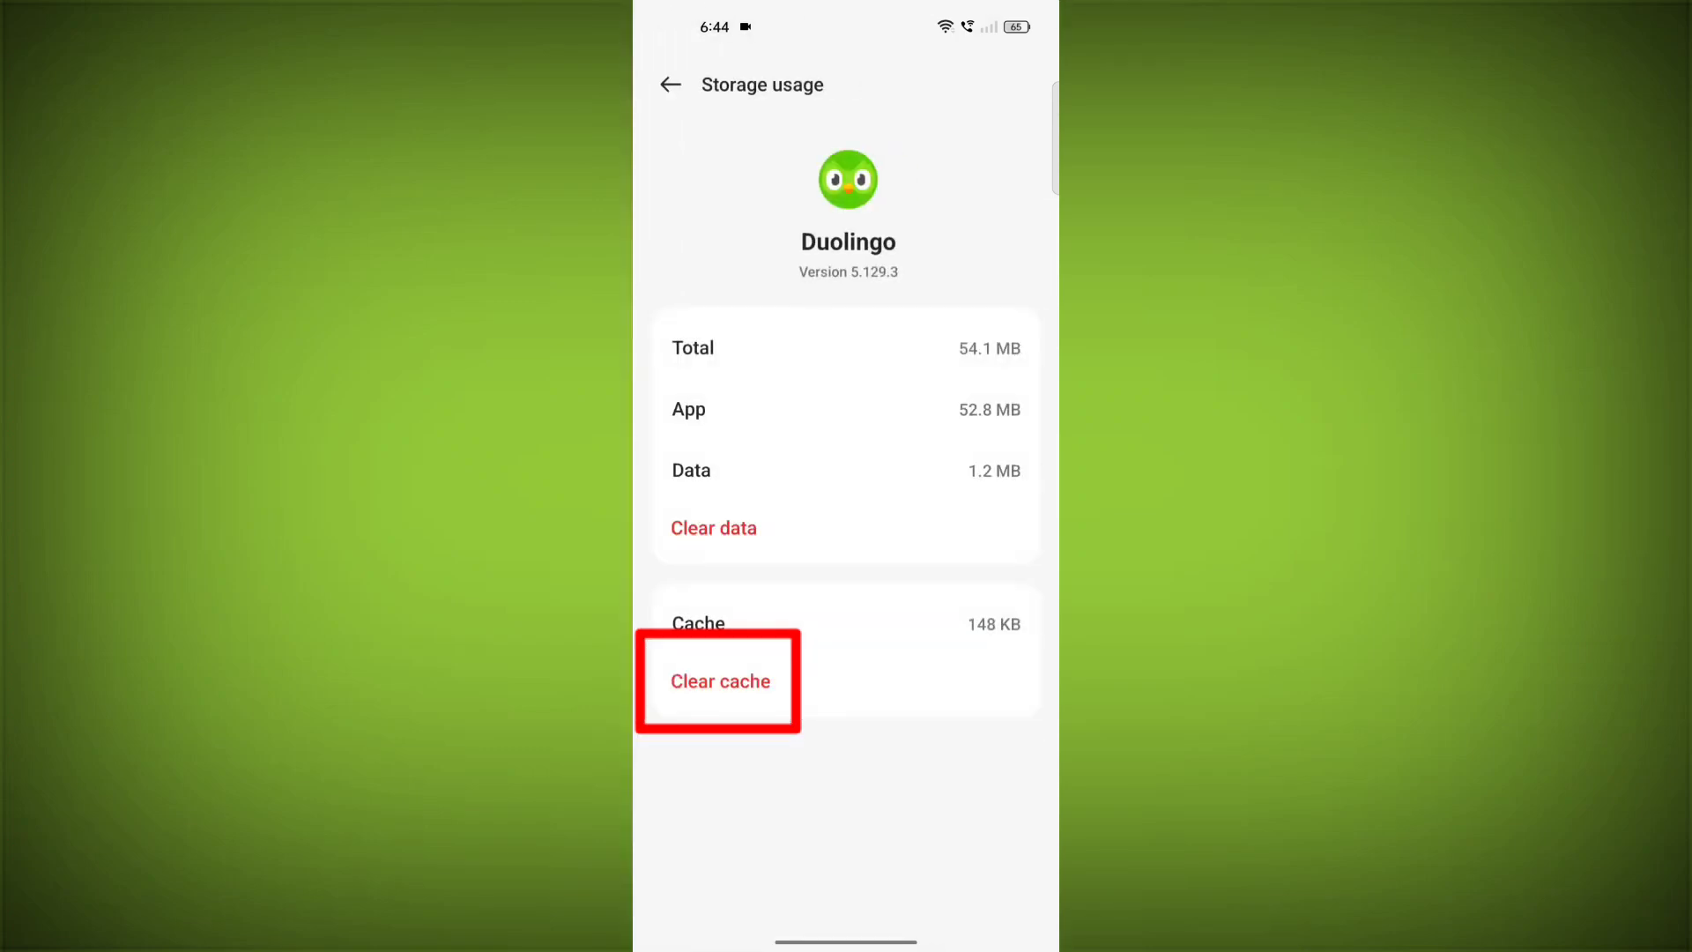
left_click(719, 680)
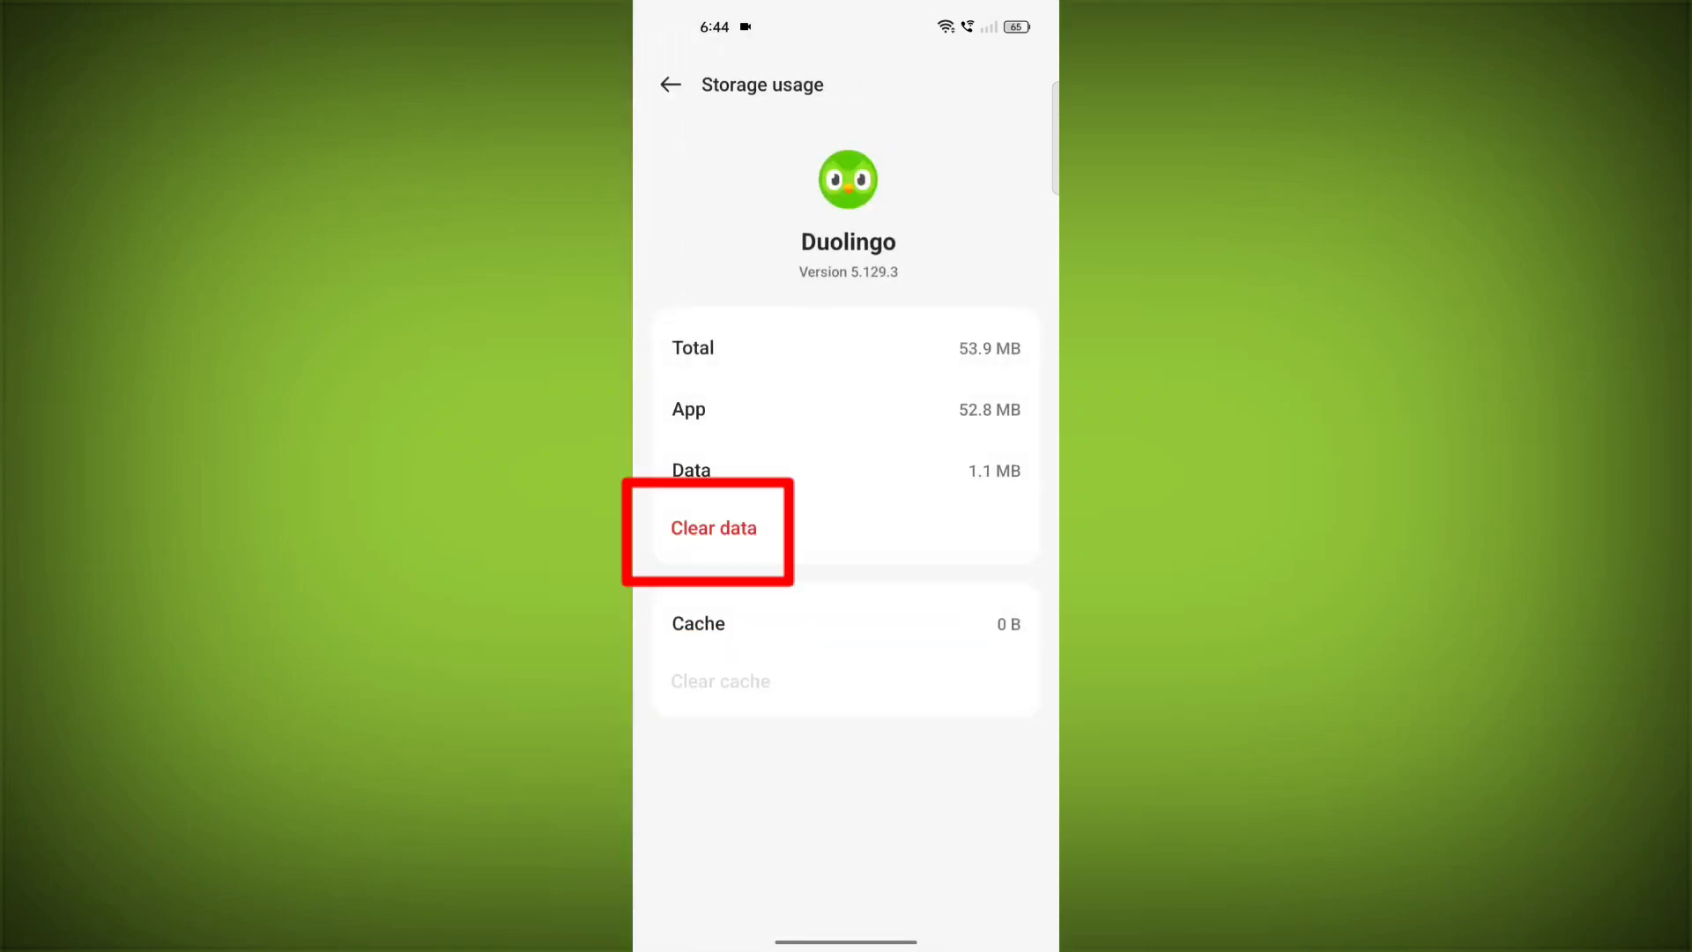
left_click(713, 527)
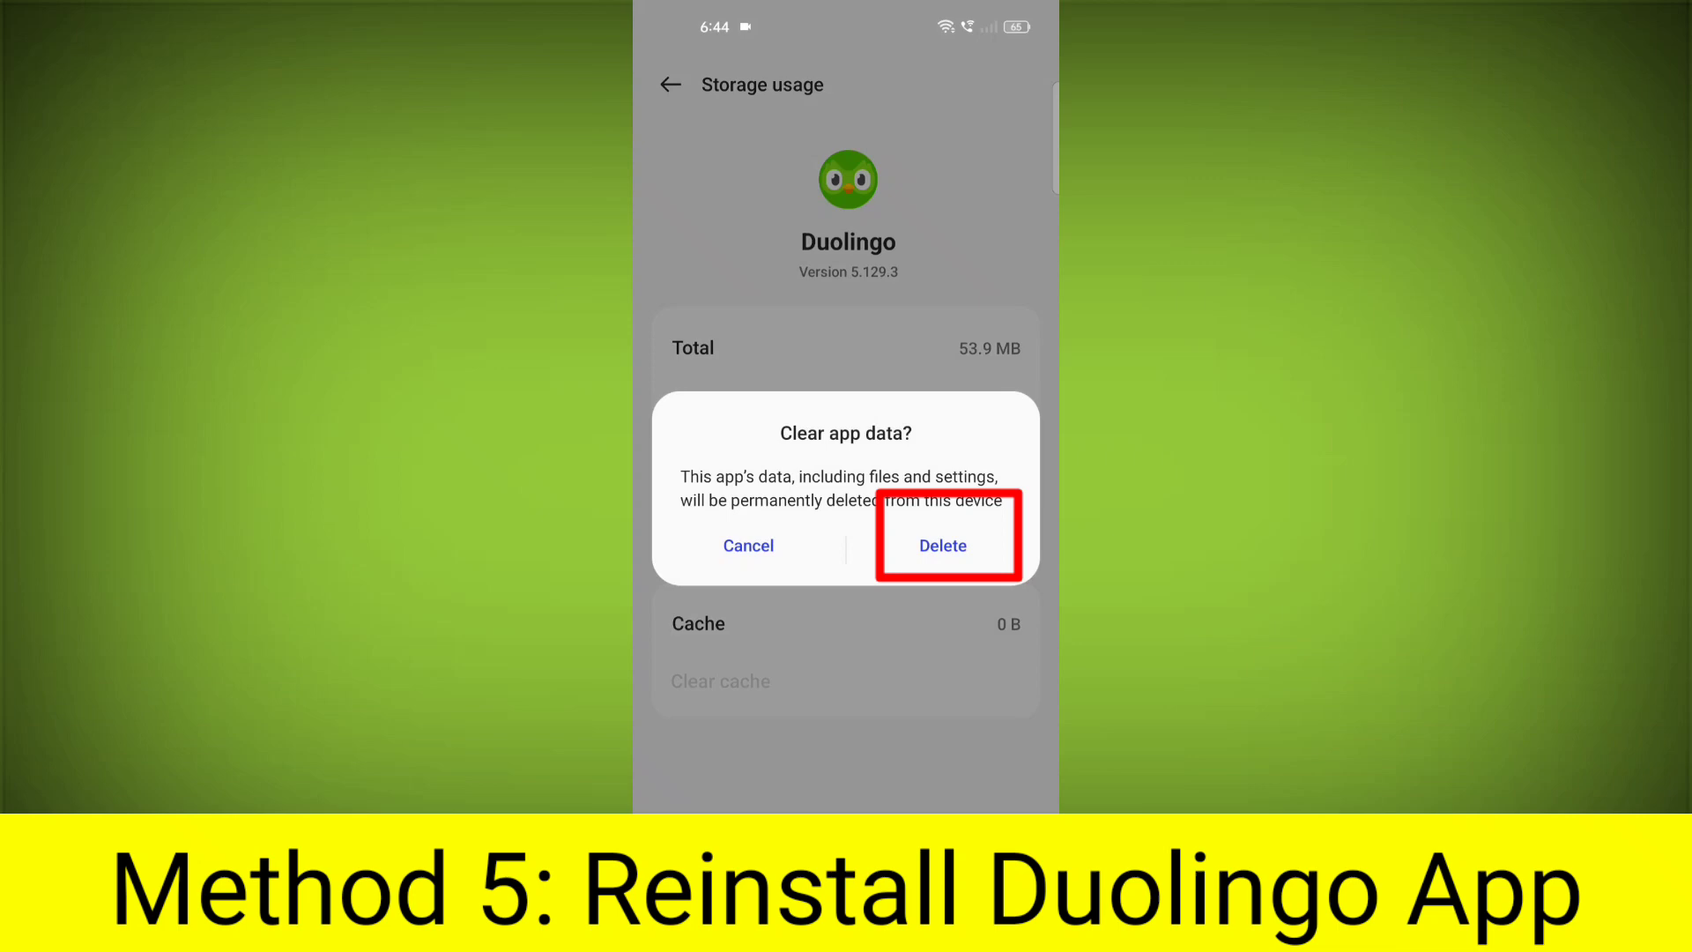
left_click(941, 545)
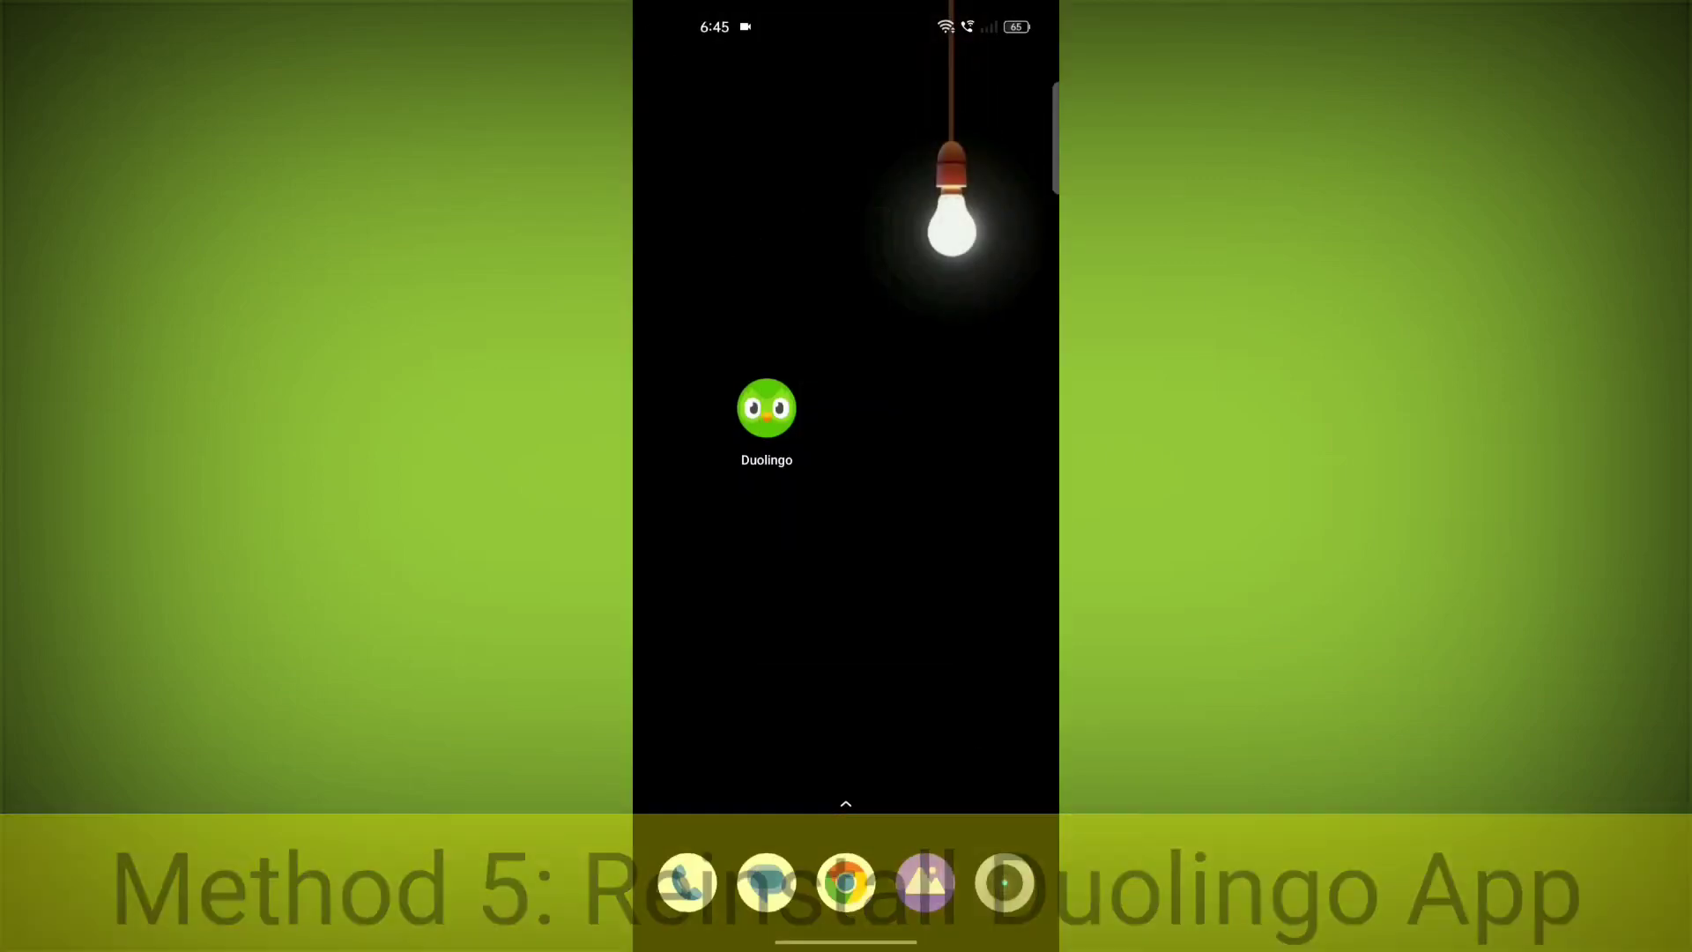
Uninstall Duolingo from the home screen and confirm.
left_click(767, 408)
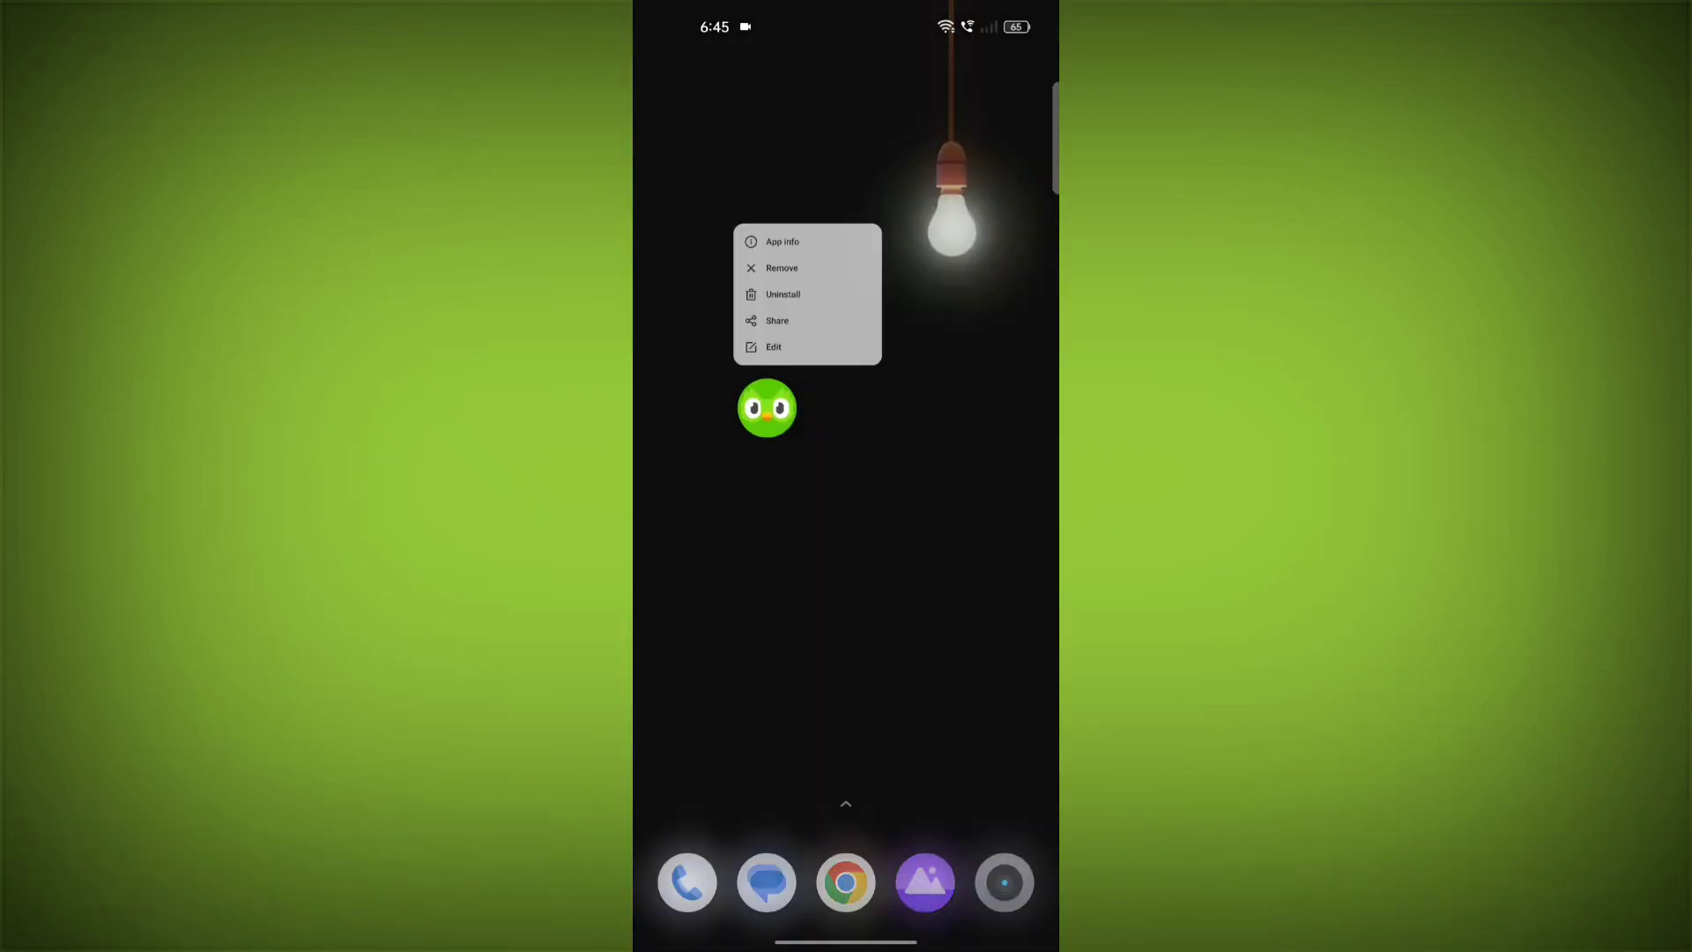
left_click(783, 295)
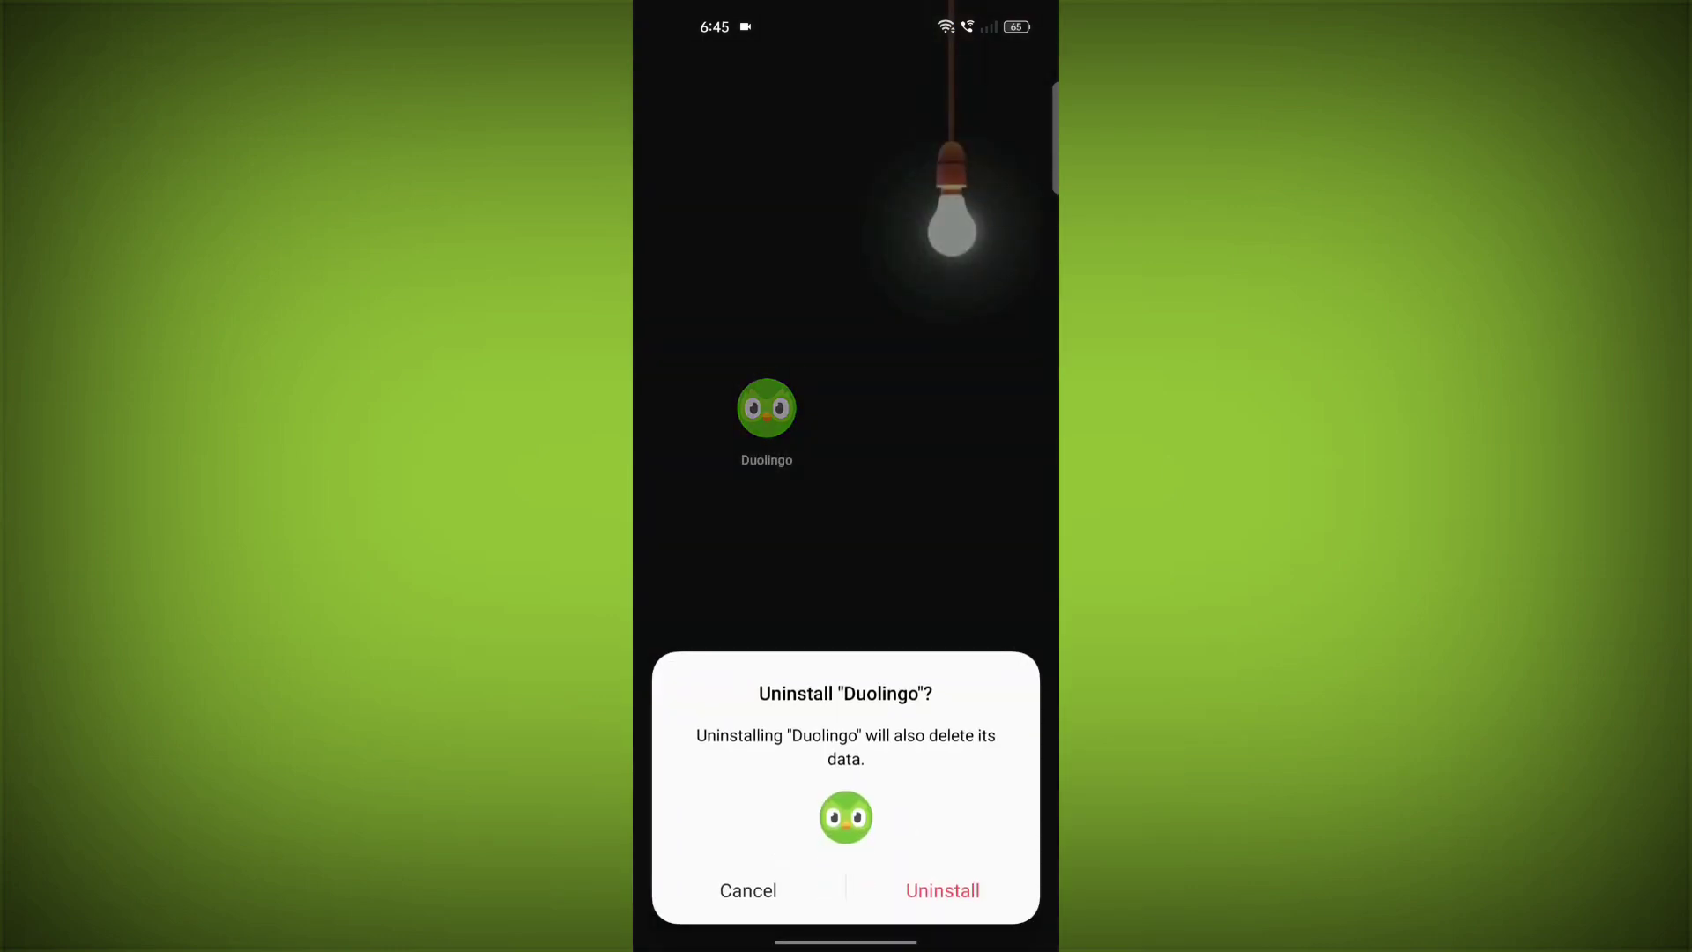
left_click(941, 890)
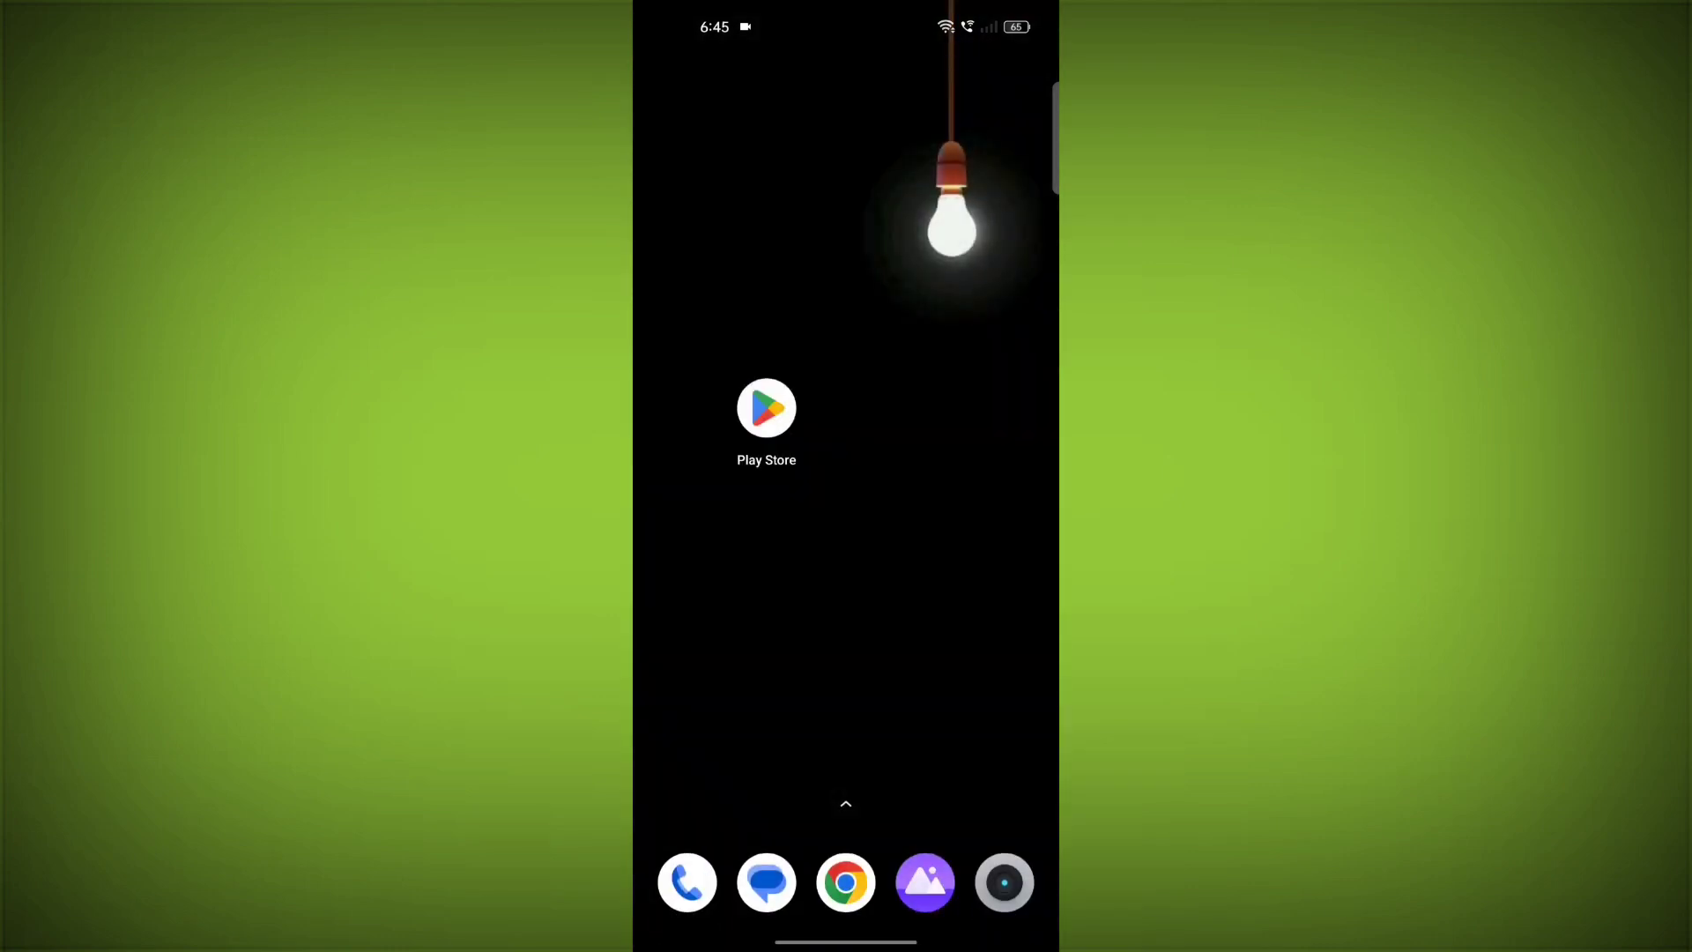
Install Duolingo again from Play Store and launch it to the welcome screen.
left_click(766, 407)
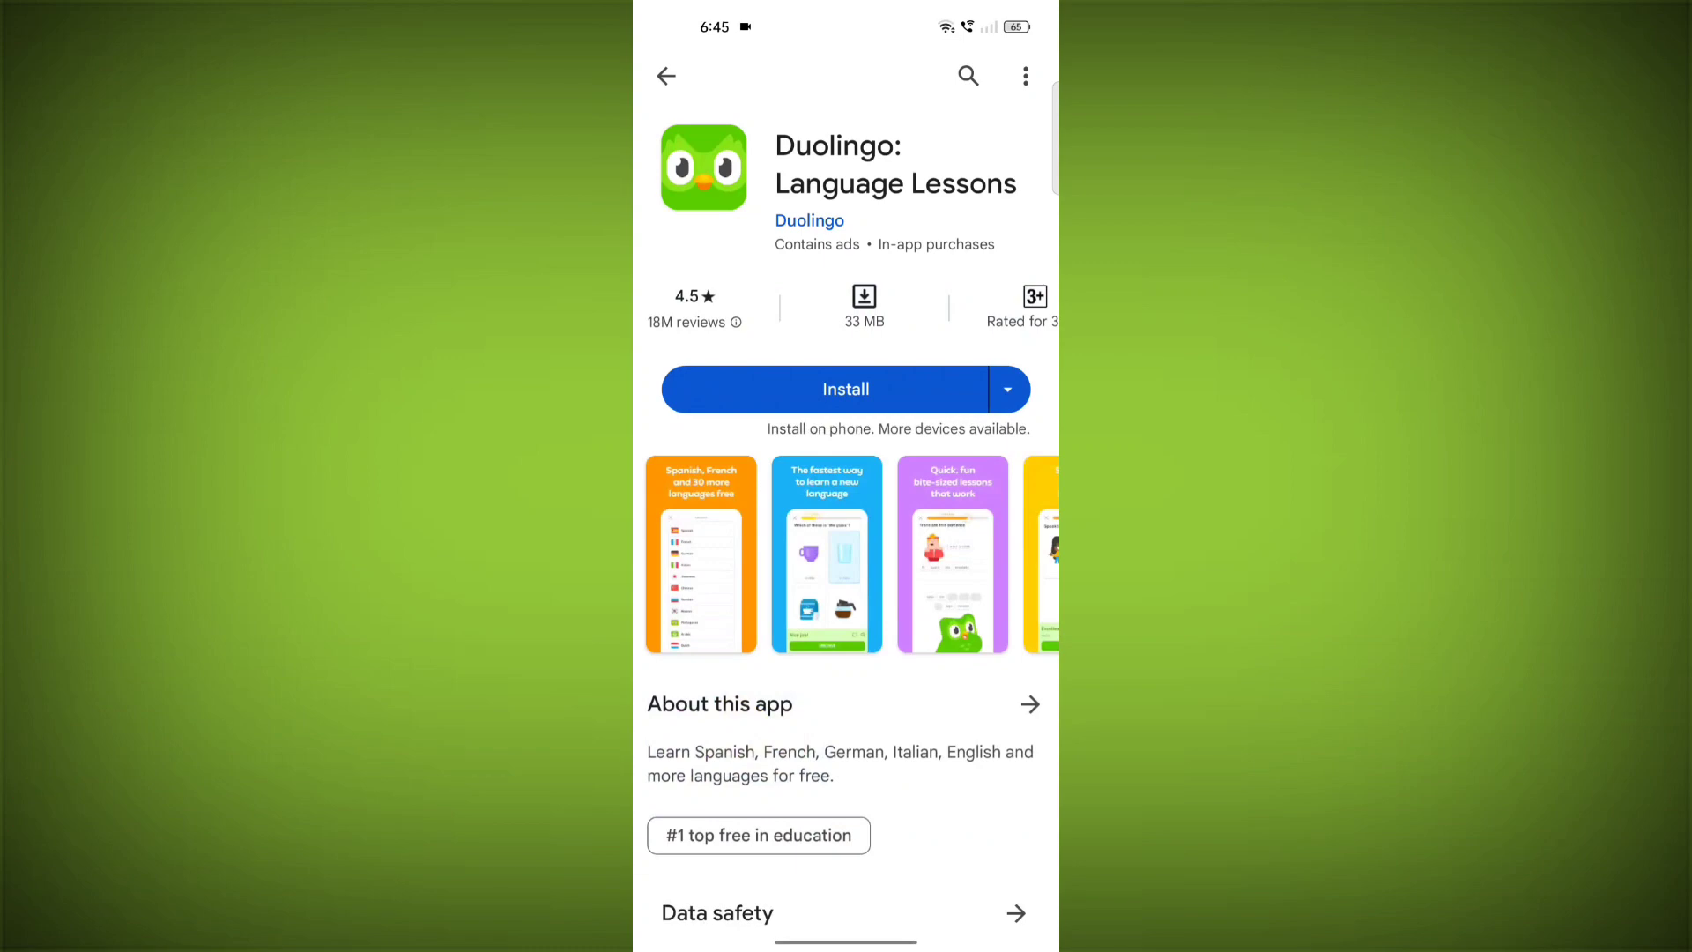
left_click(846, 388)
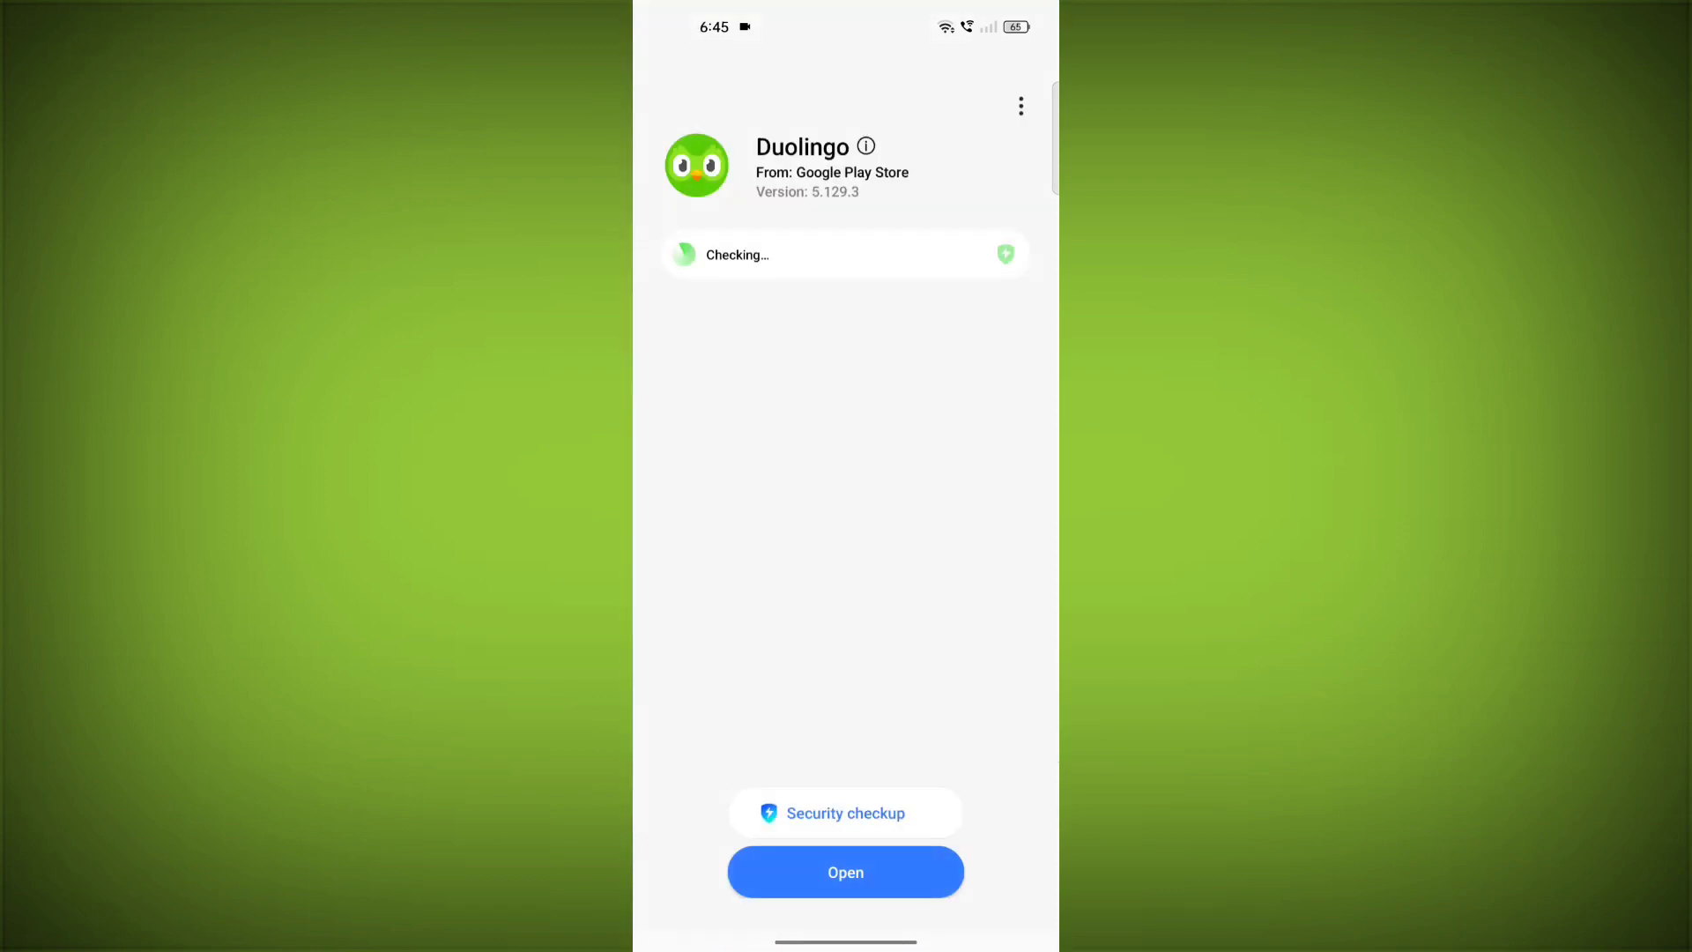
left_click(844, 873)
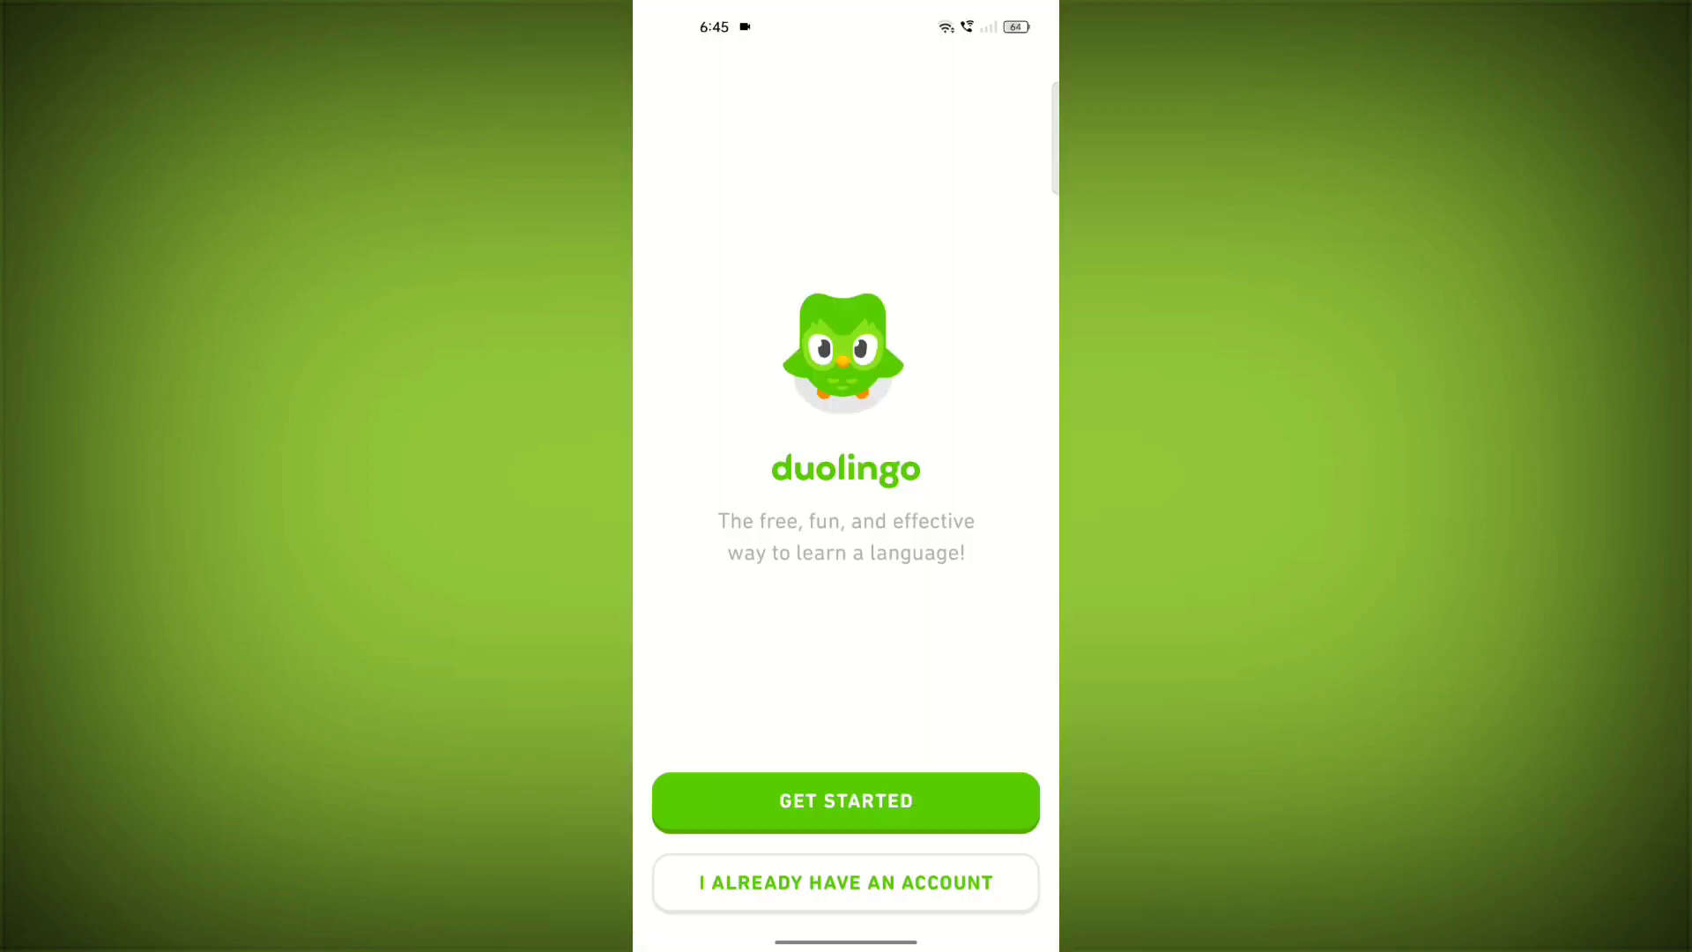